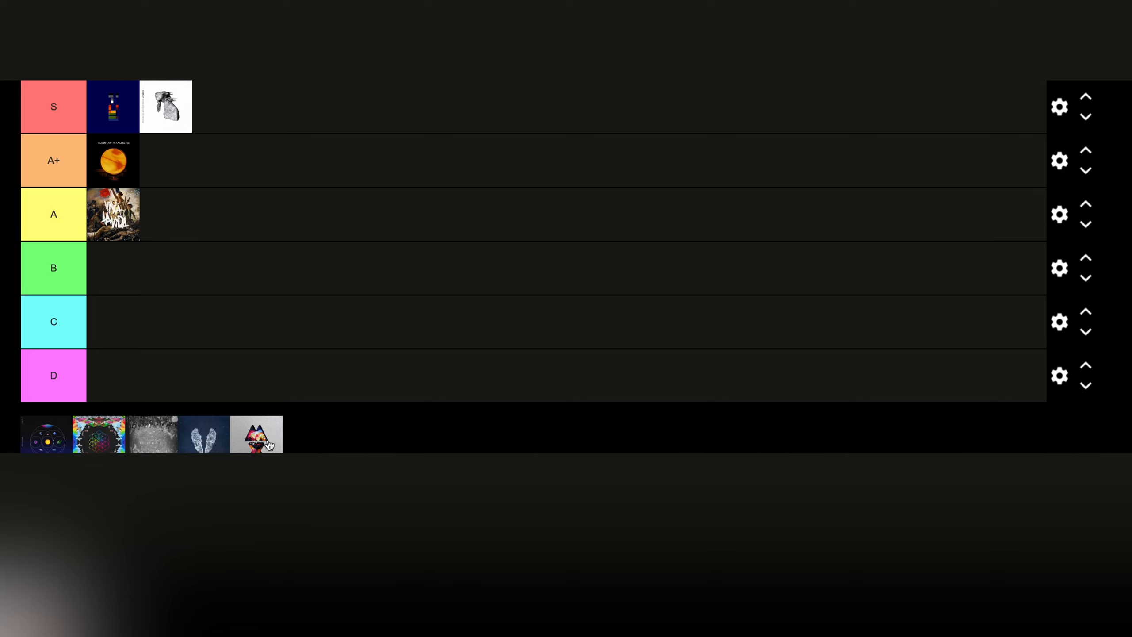
# Place the Mylo Xyloto triangle-pattern cover in the A tier beside the other A-tier album.
pyautogui.moveTo(257, 434); pyautogui.dragTo(141, 269)
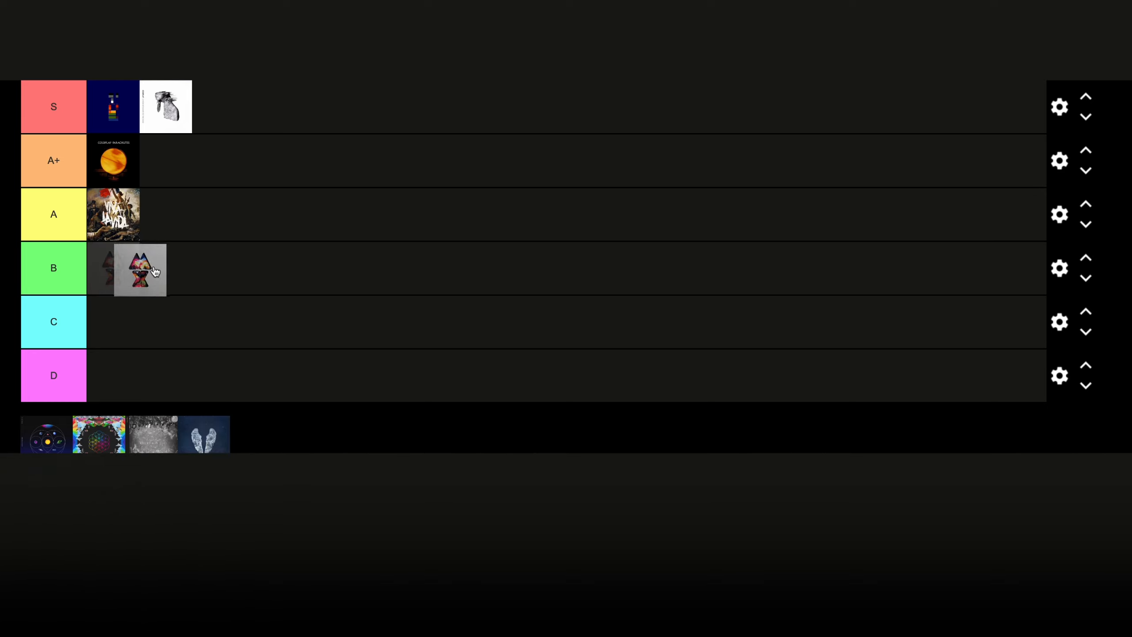
pyautogui.moveTo(140, 269); pyautogui.dragTo(113, 269)
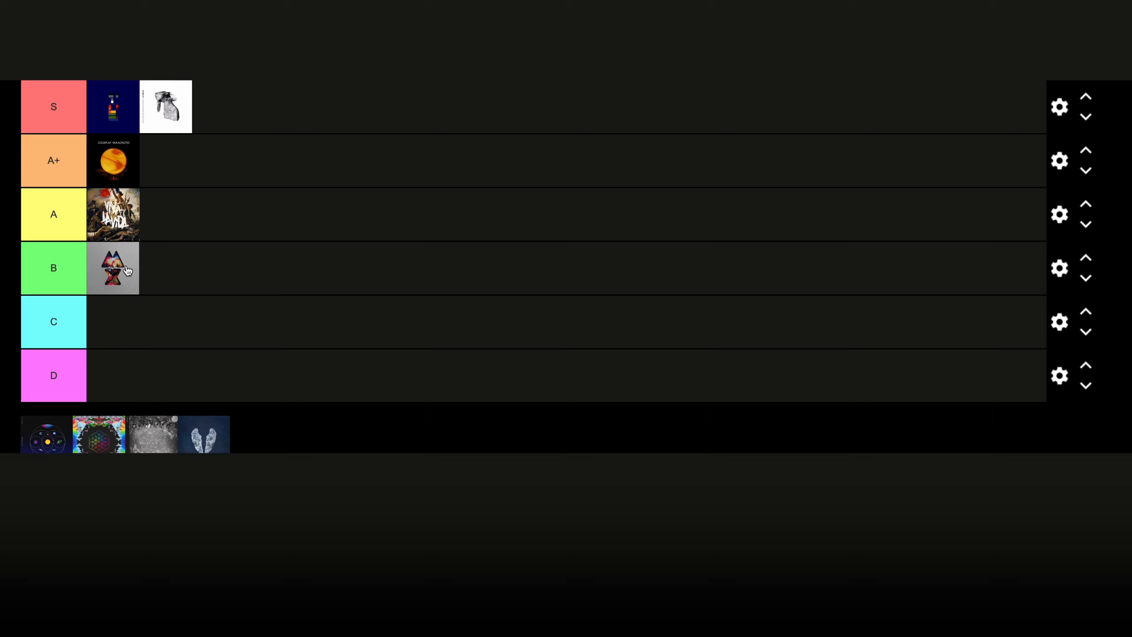
pyautogui.moveTo(113, 268); pyautogui.dragTo(177, 217)
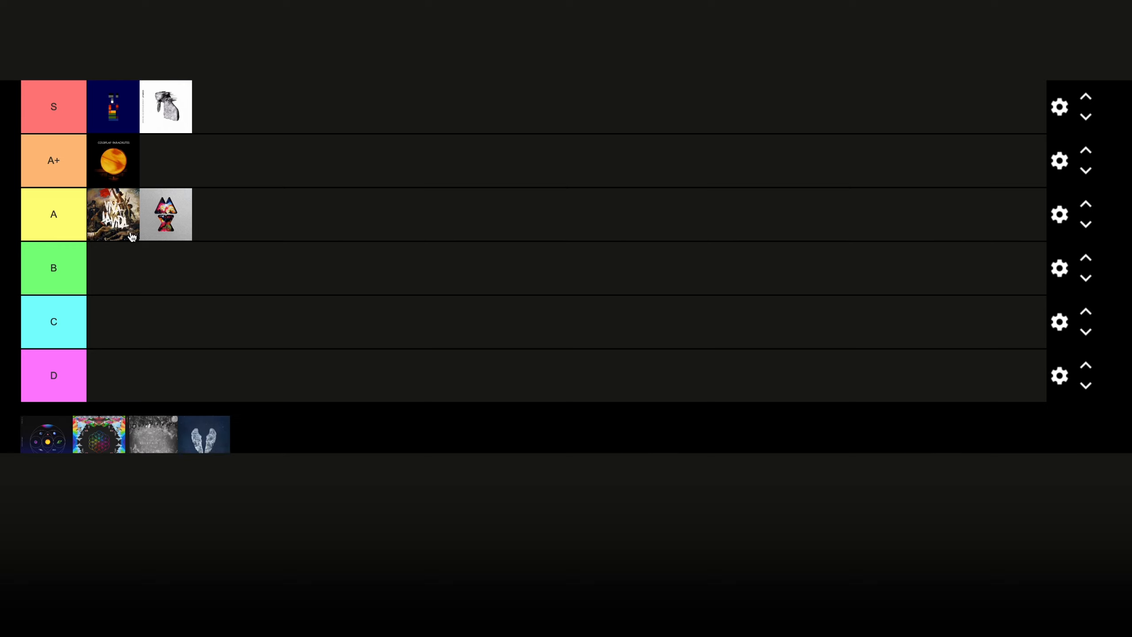
pyautogui.moveTo(190, 230)
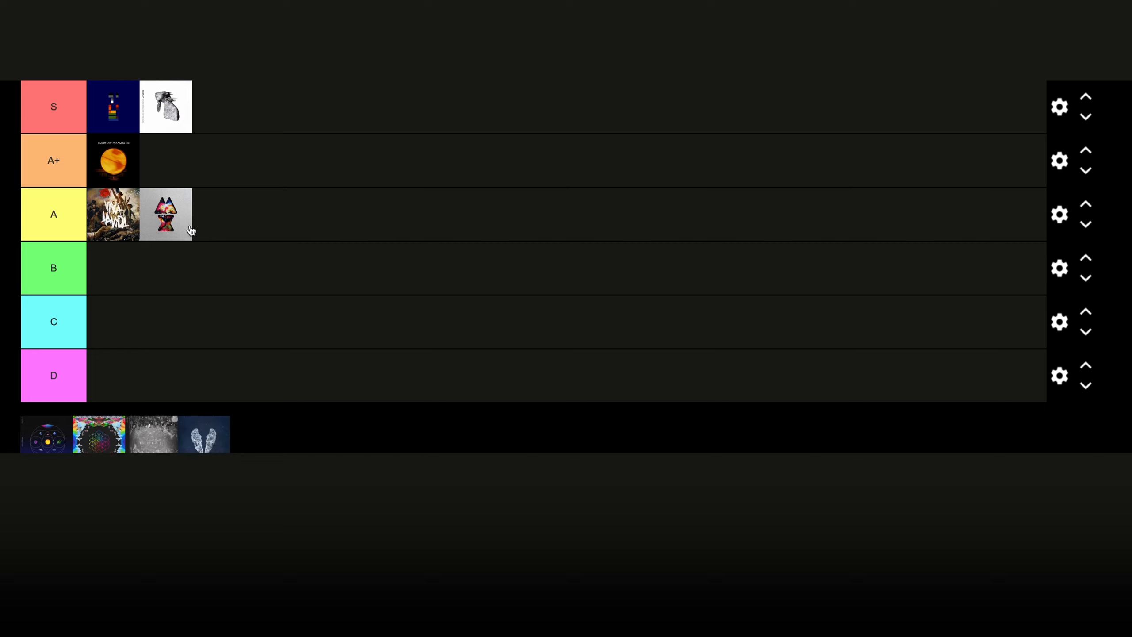
pyautogui.moveTo(146, 329)
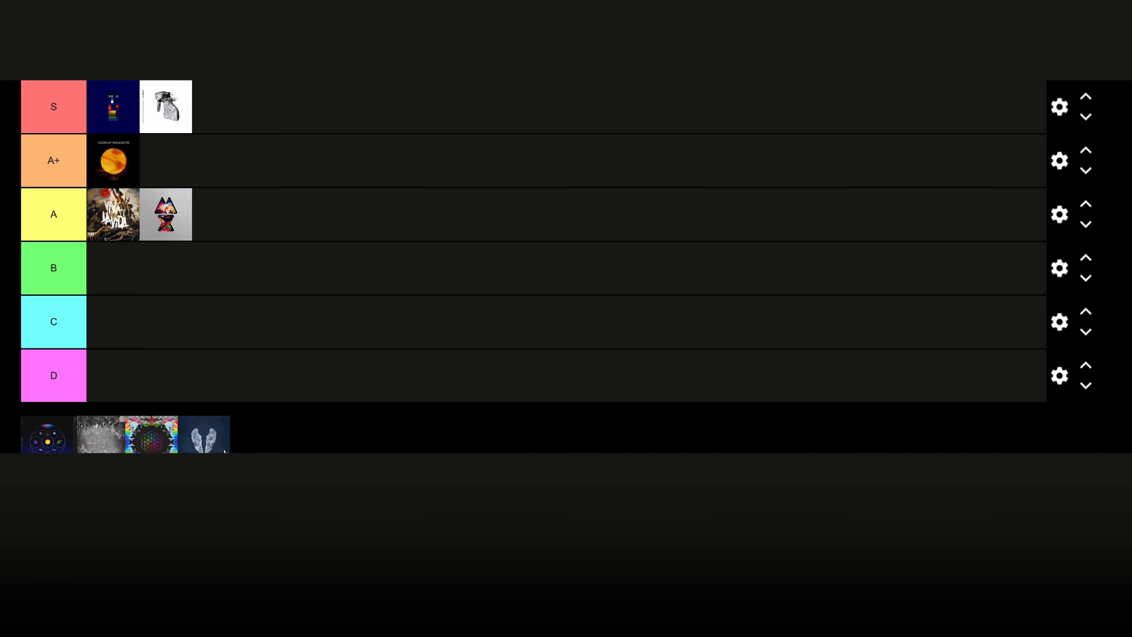
pyautogui.moveTo(215, 443)
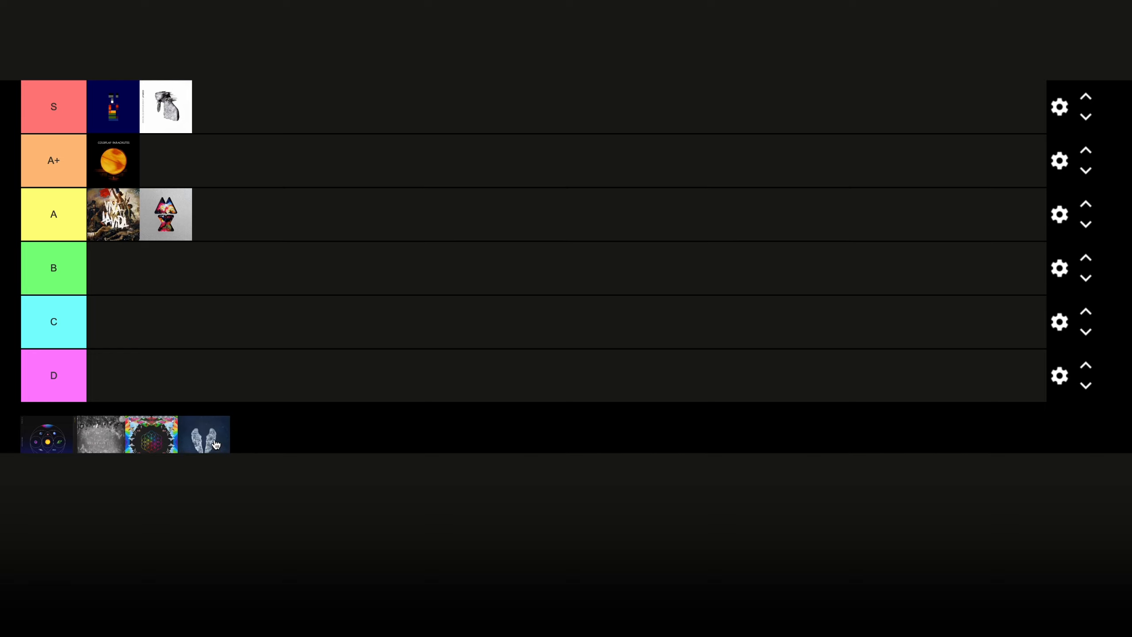
# Place the Ghost Stories blue winged cover in the A+ tier beside the orange-sun cover.
pyautogui.moveTo(207, 435); pyautogui.dragTo(171, 160)
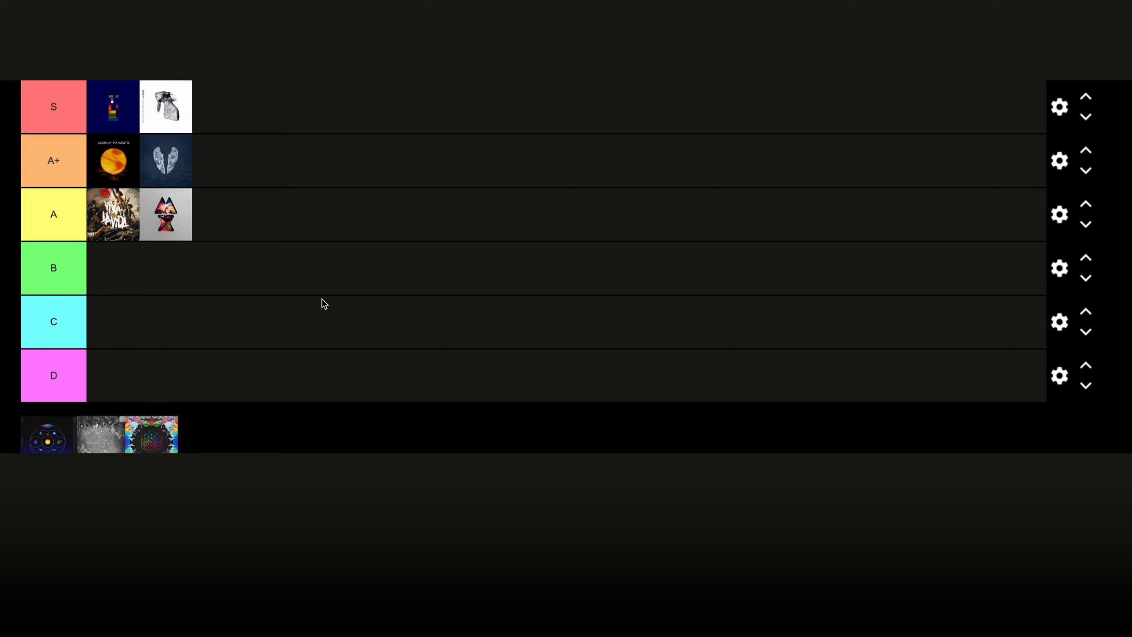
pyautogui.moveTo(298, 376)
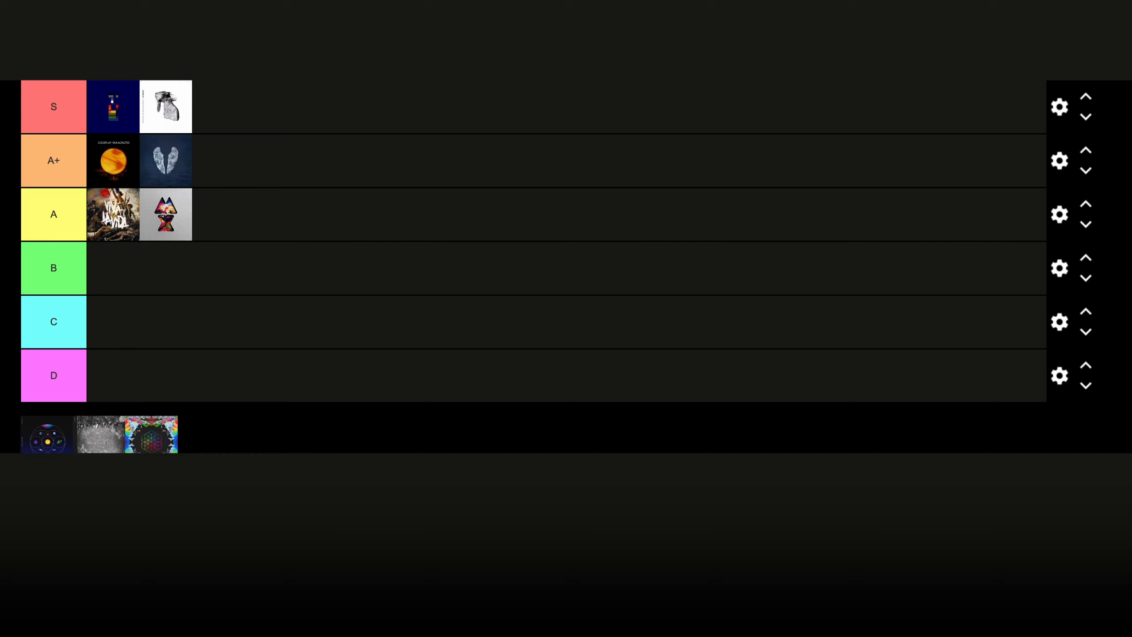
pyautogui.moveTo(183, 446)
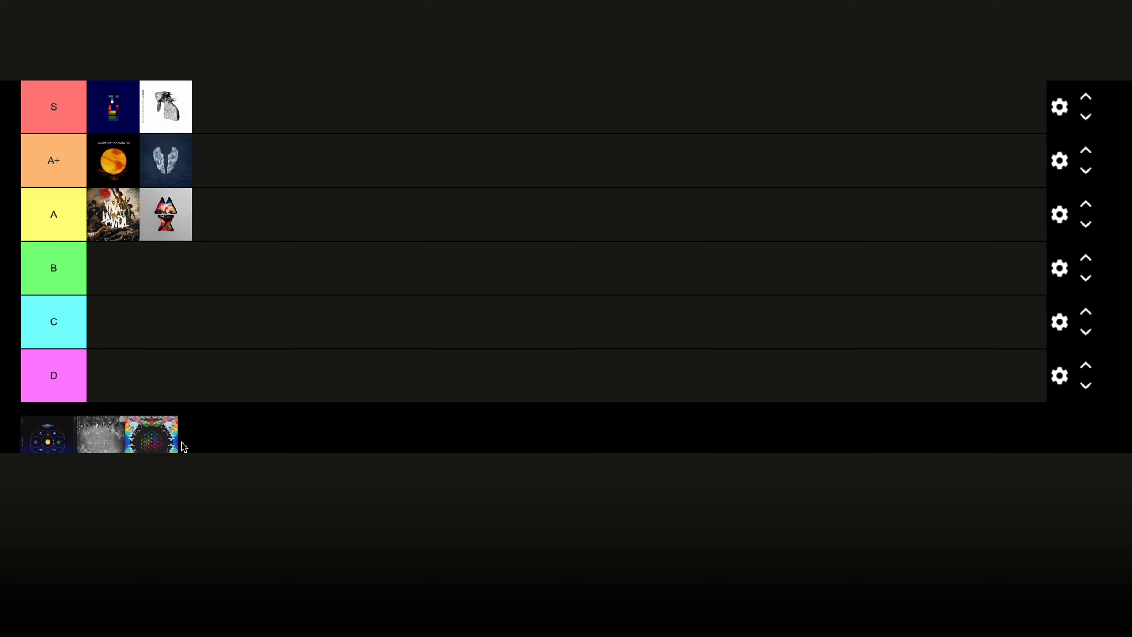
pyautogui.moveTo(148, 448)
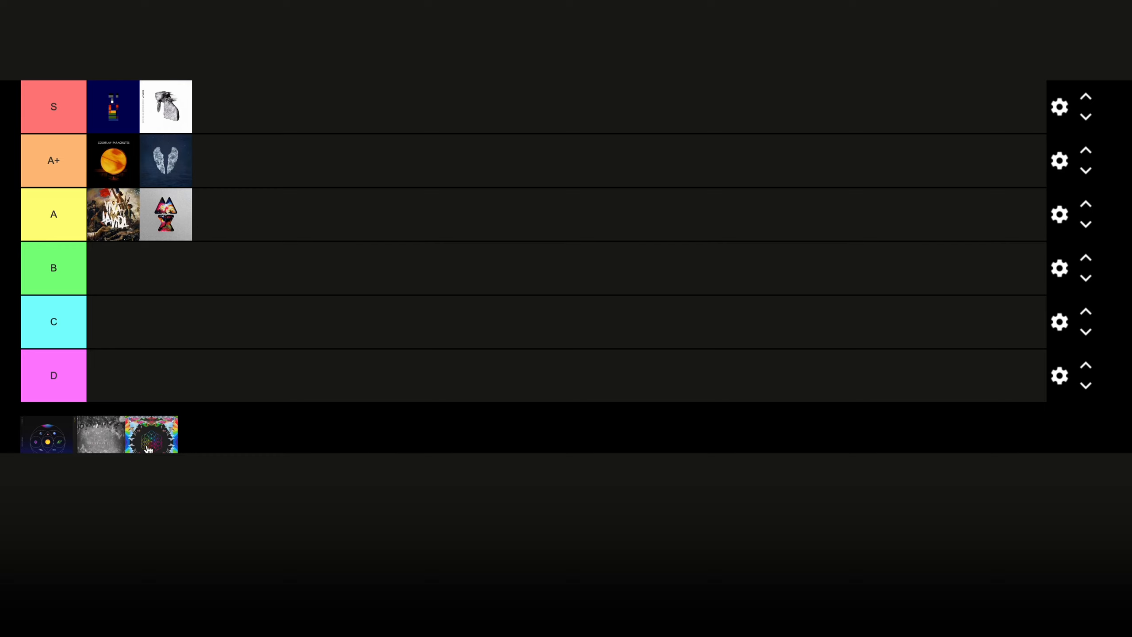
# Place the kaleidoscope cover in the A tier between the two covers already there.
pyautogui.moveTo(150, 435); pyautogui.dragTo(121, 269)
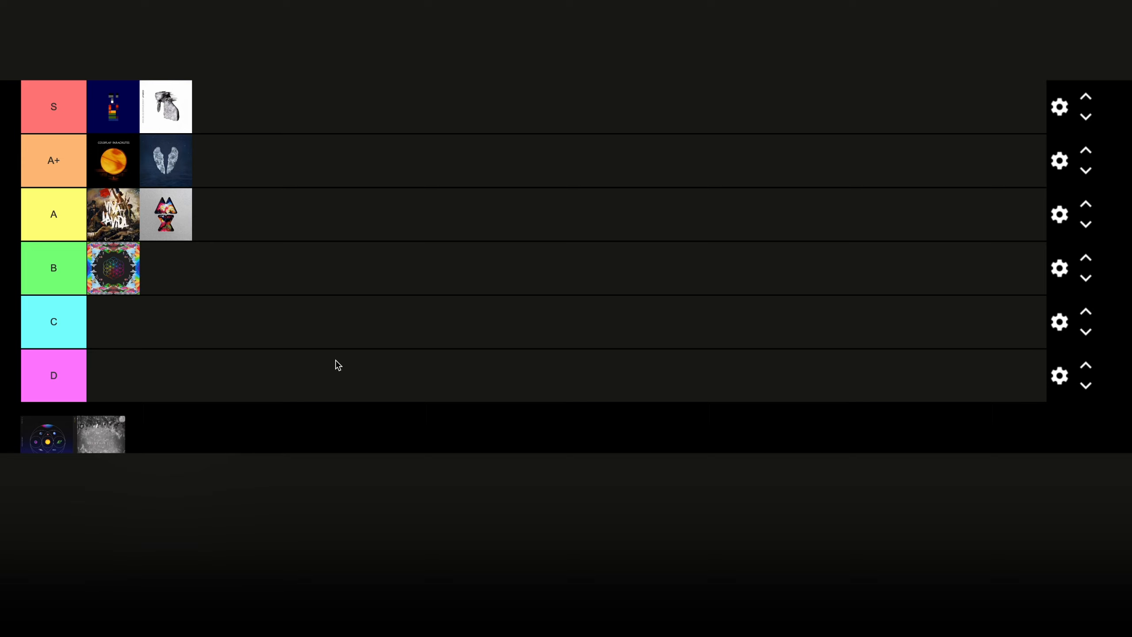
pyautogui.moveTo(167, 263)
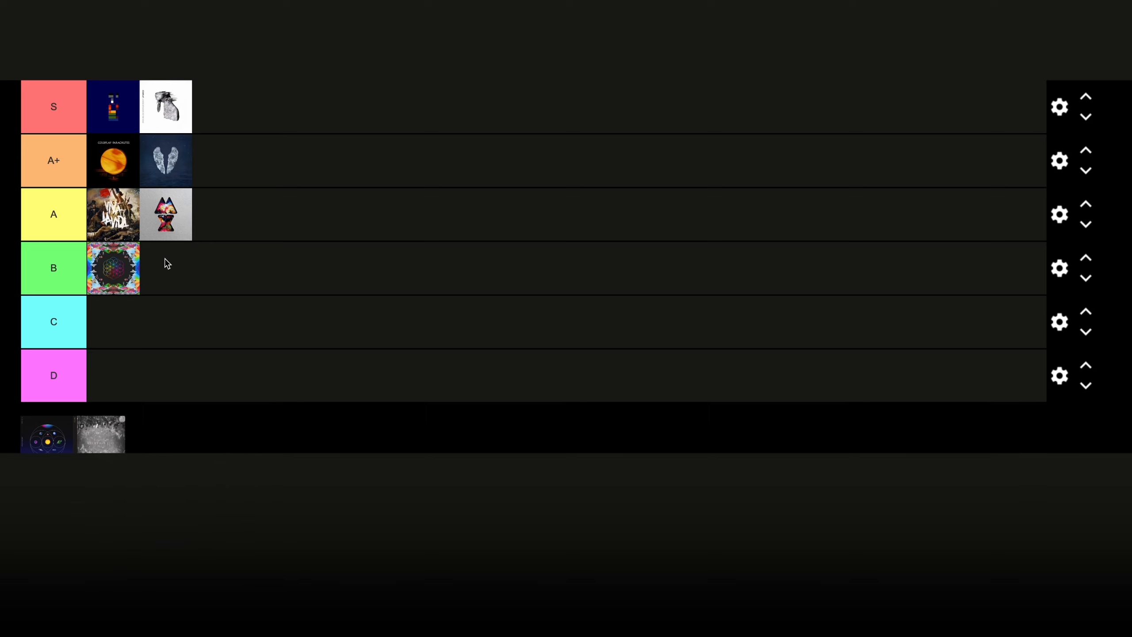
pyautogui.moveTo(113, 268); pyautogui.dragTo(166, 214)
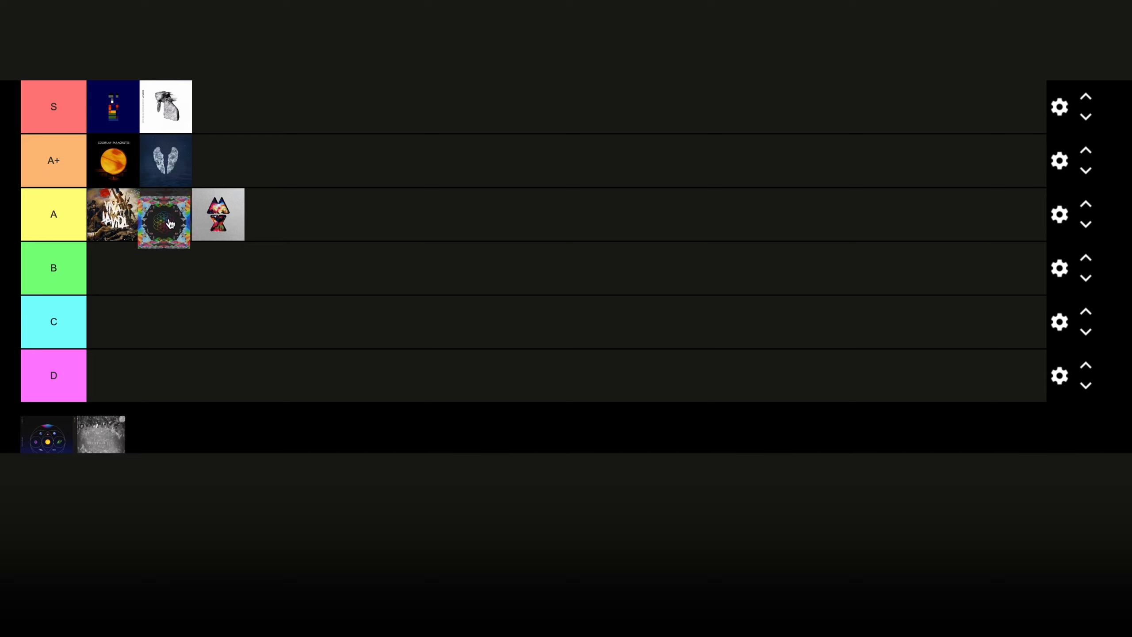
pyautogui.moveTo(164, 214); pyautogui.dragTo(113, 268)
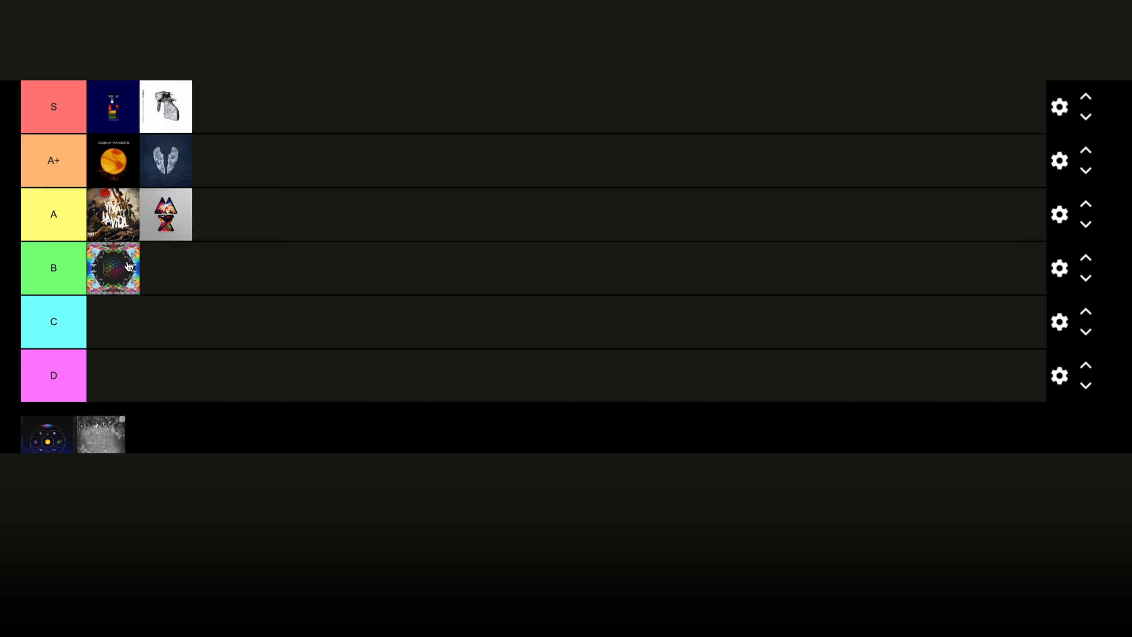
pyautogui.moveTo(226, 275)
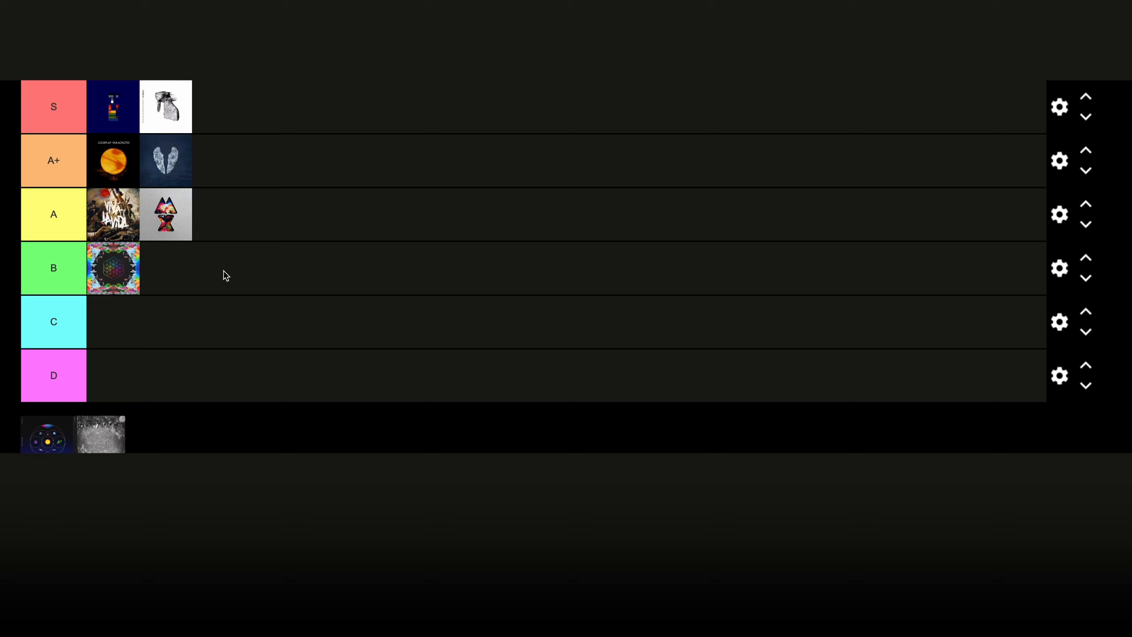
pyautogui.moveTo(161, 285)
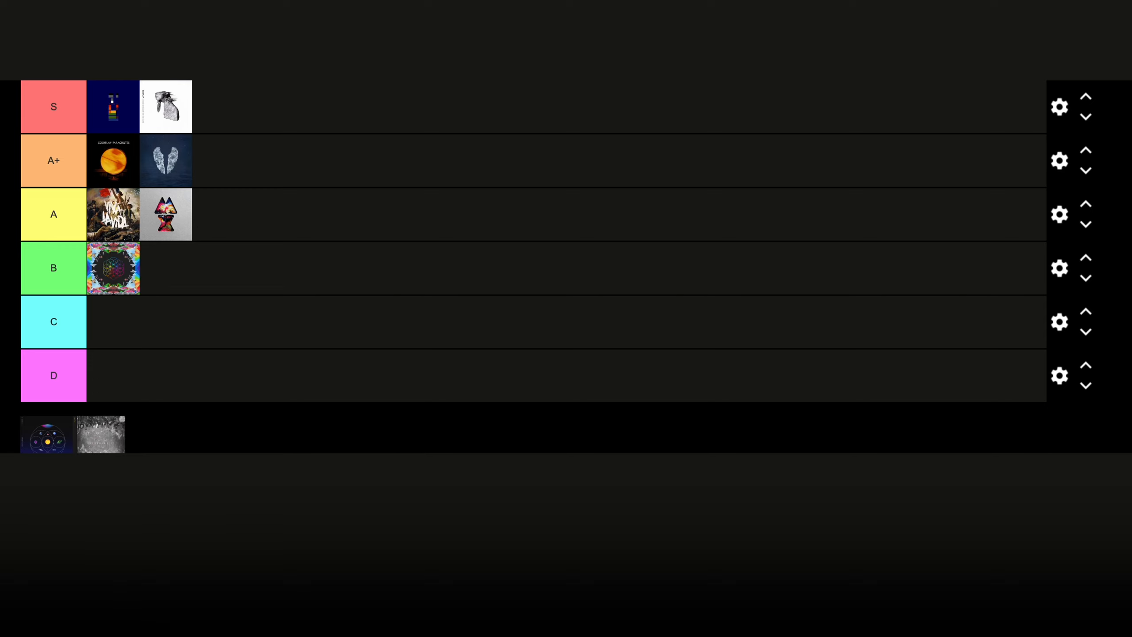
pyautogui.moveTo(136, 450)
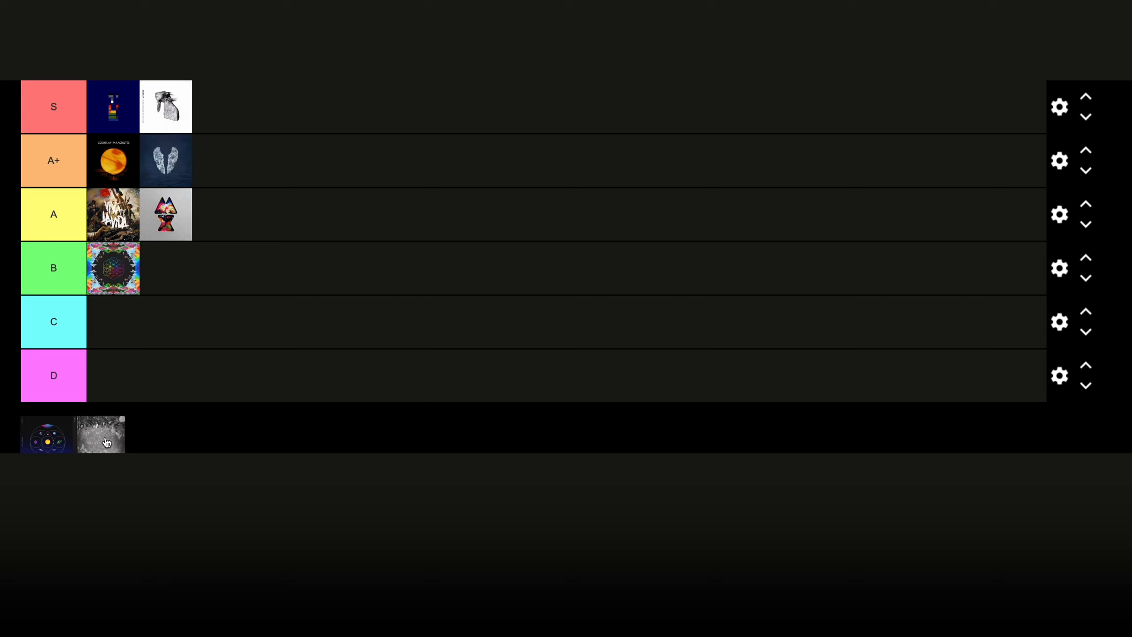
# Move the grey textured cover out of the pool and settle it in the C tier.
pyautogui.moveTo(100, 433); pyautogui.dragTo(167, 309)
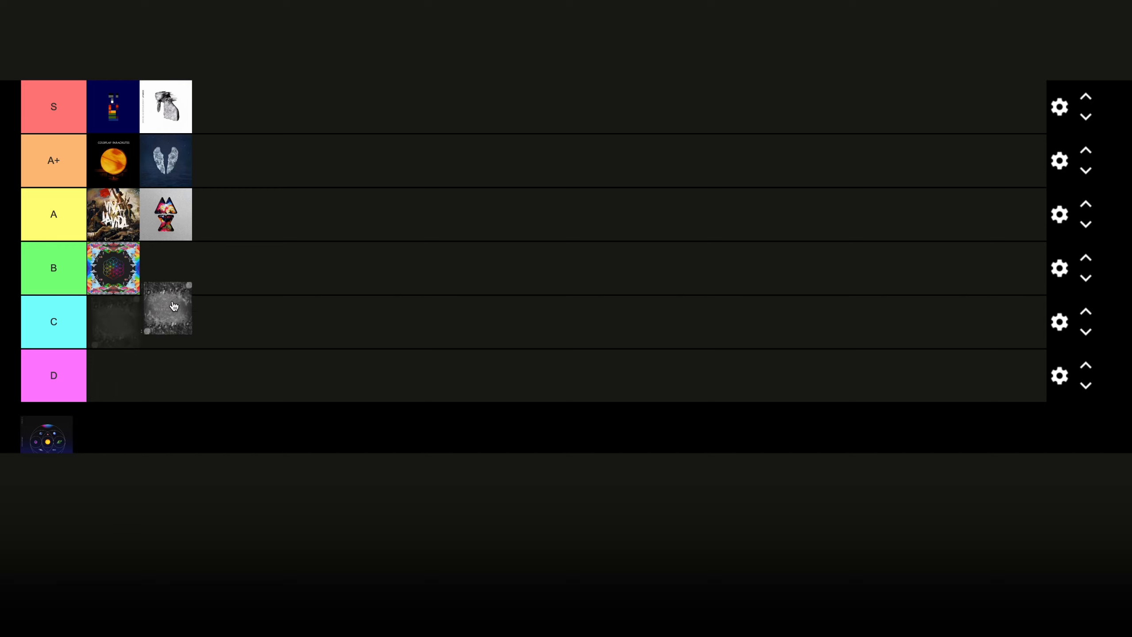
pyautogui.moveTo(167, 307); pyautogui.dragTo(167, 275)
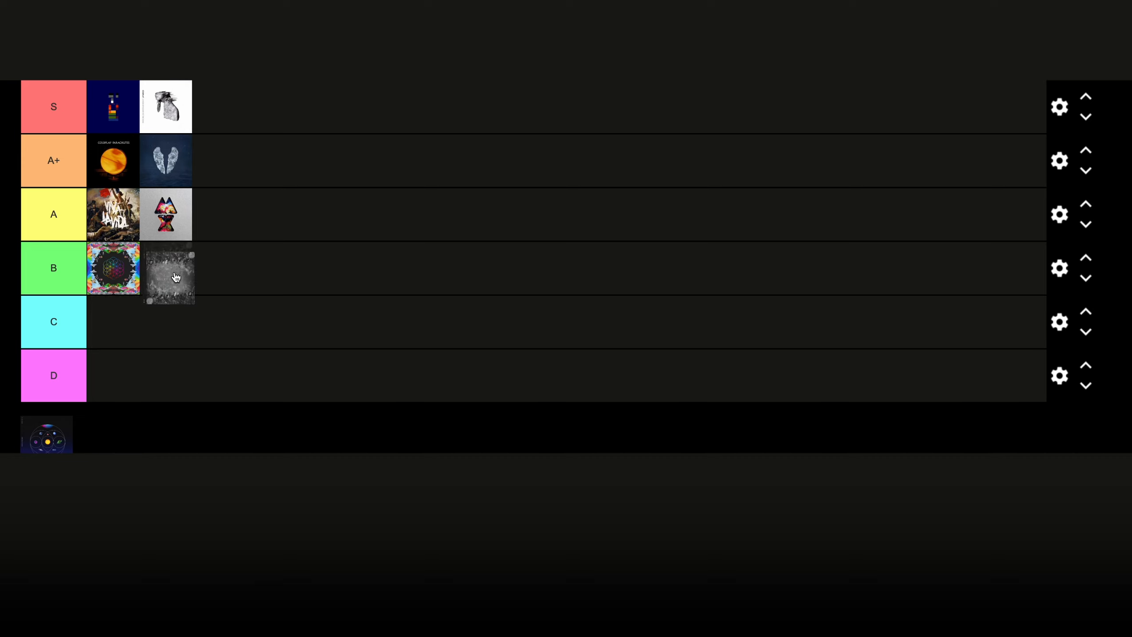
pyautogui.moveTo(170, 276); pyautogui.dragTo(119, 320)
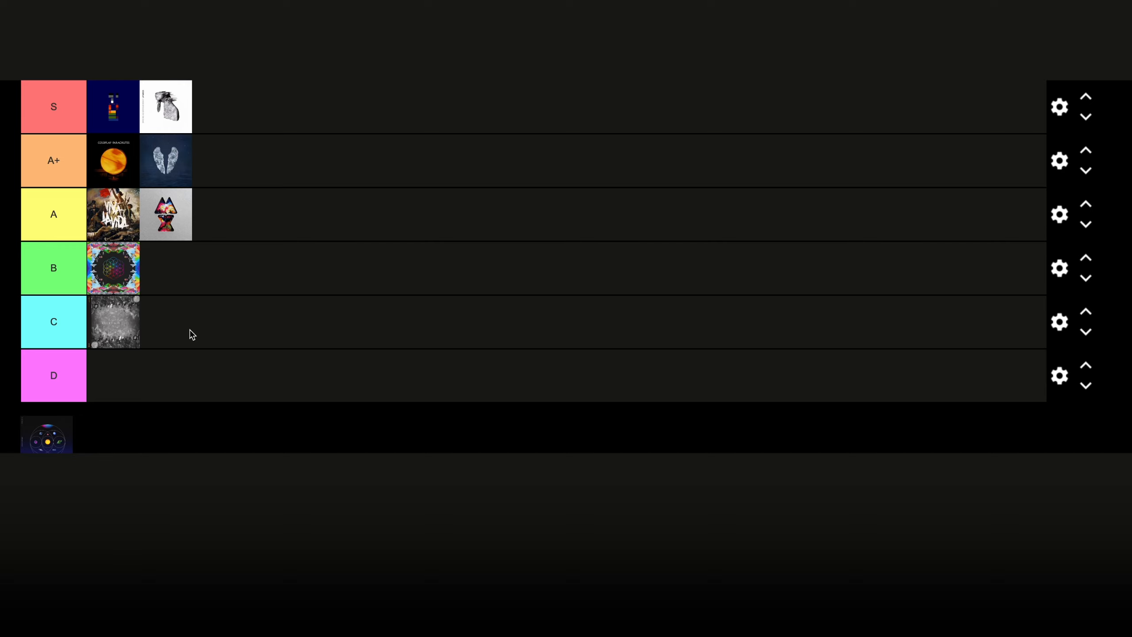
pyautogui.moveTo(304, 444)
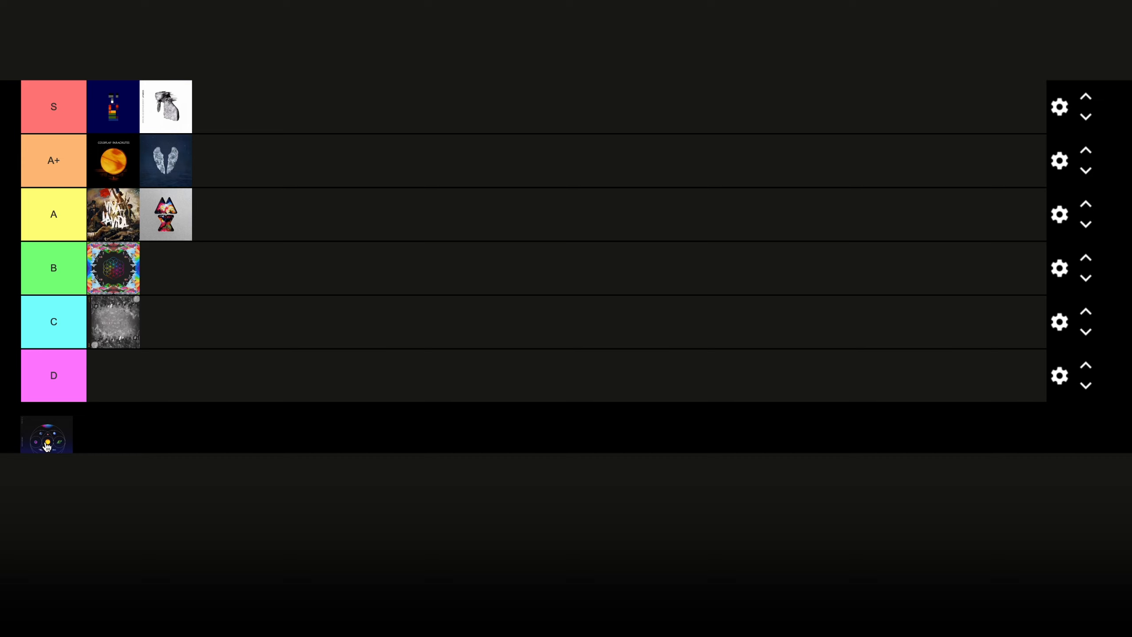
# Place the dark blue planet cover first in the C tier, ahead of the grey cover.
pyautogui.moveTo(46, 434); pyautogui.dragTo(214, 402)
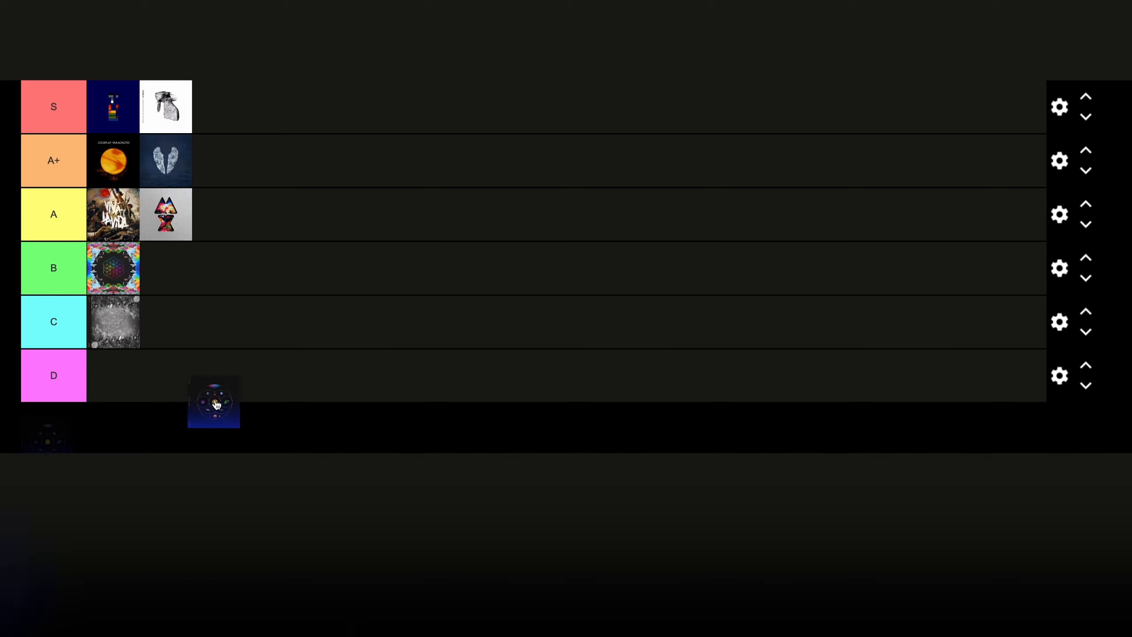
pyautogui.moveTo(214, 403); pyautogui.dragTo(203, 340)
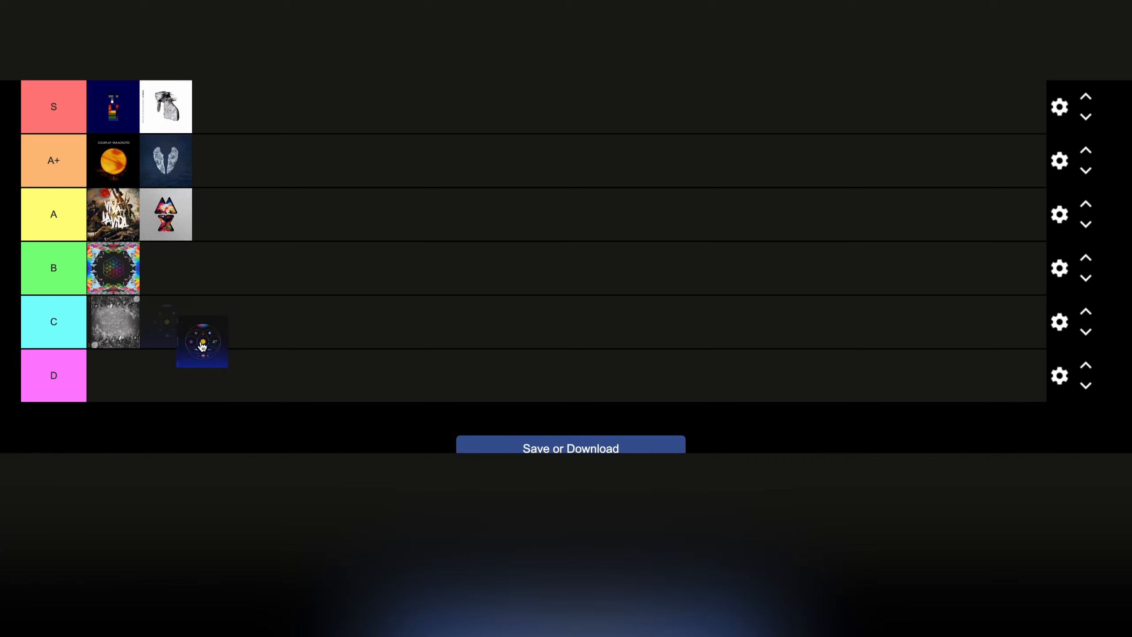
pyautogui.moveTo(203, 340); pyautogui.dragTo(167, 321)
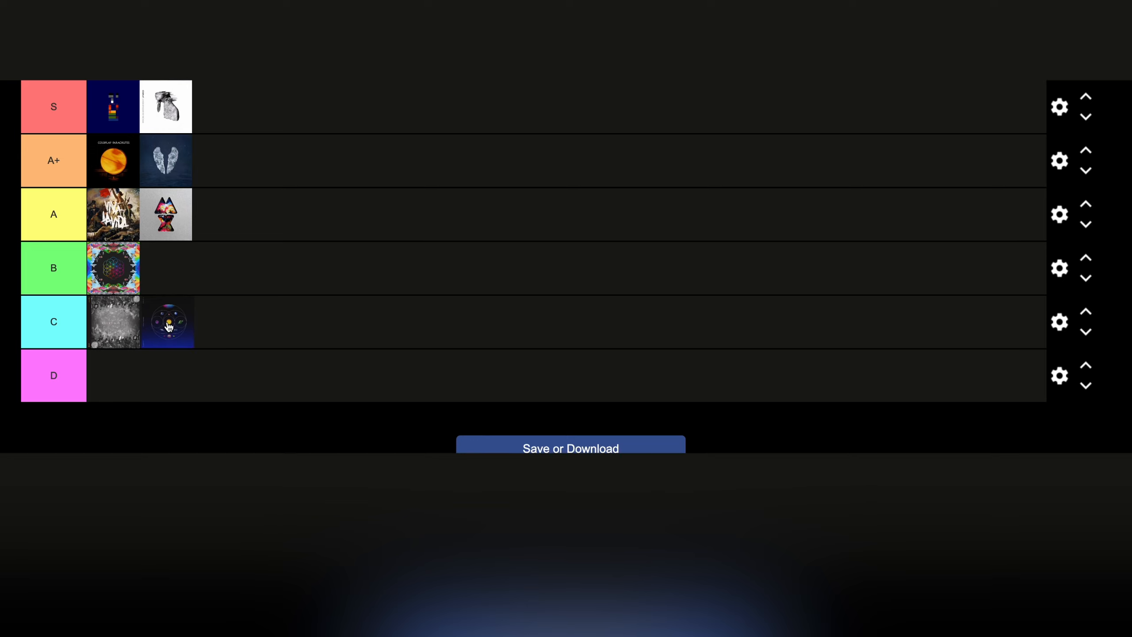
pyautogui.moveTo(167, 321); pyautogui.dragTo(182, 276)
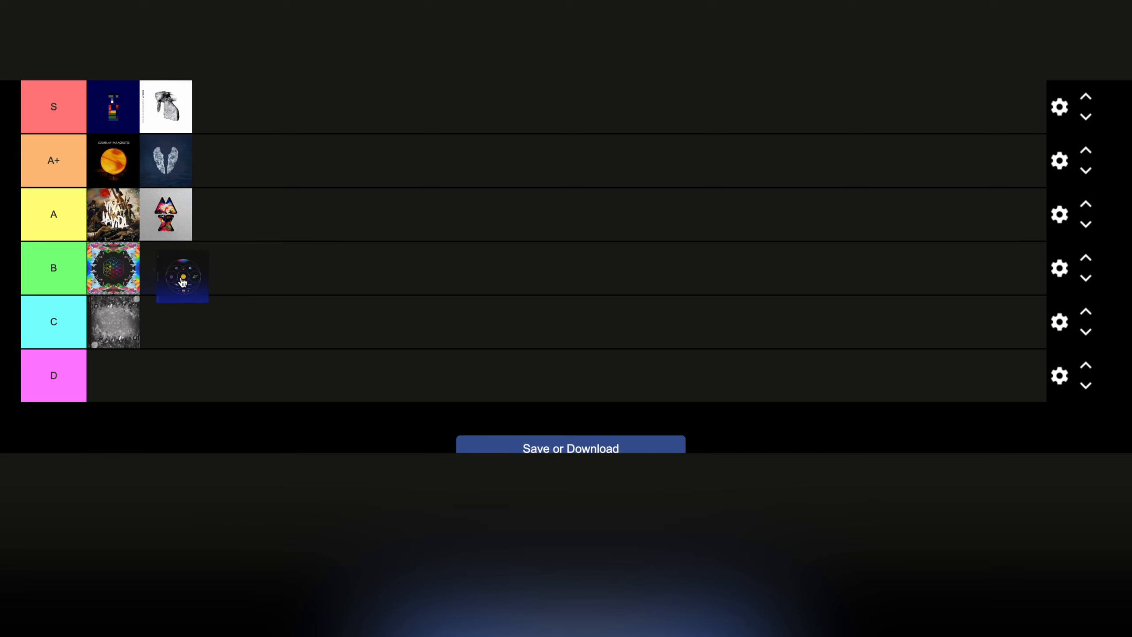
pyautogui.moveTo(181, 276); pyautogui.dragTo(93, 321)
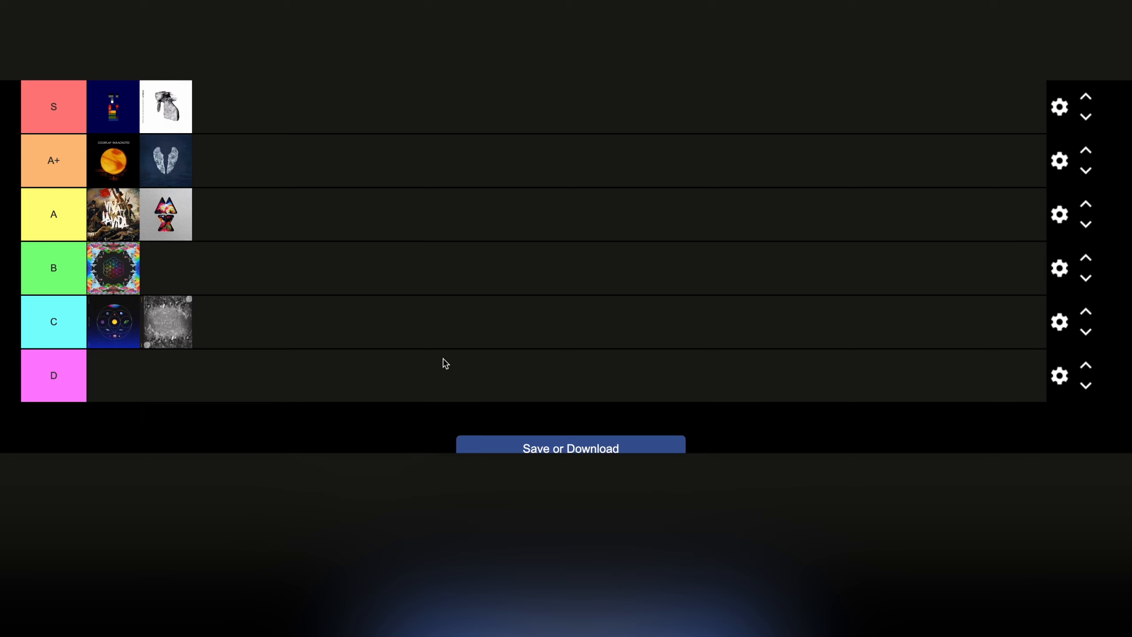
pyautogui.scroll(-3)
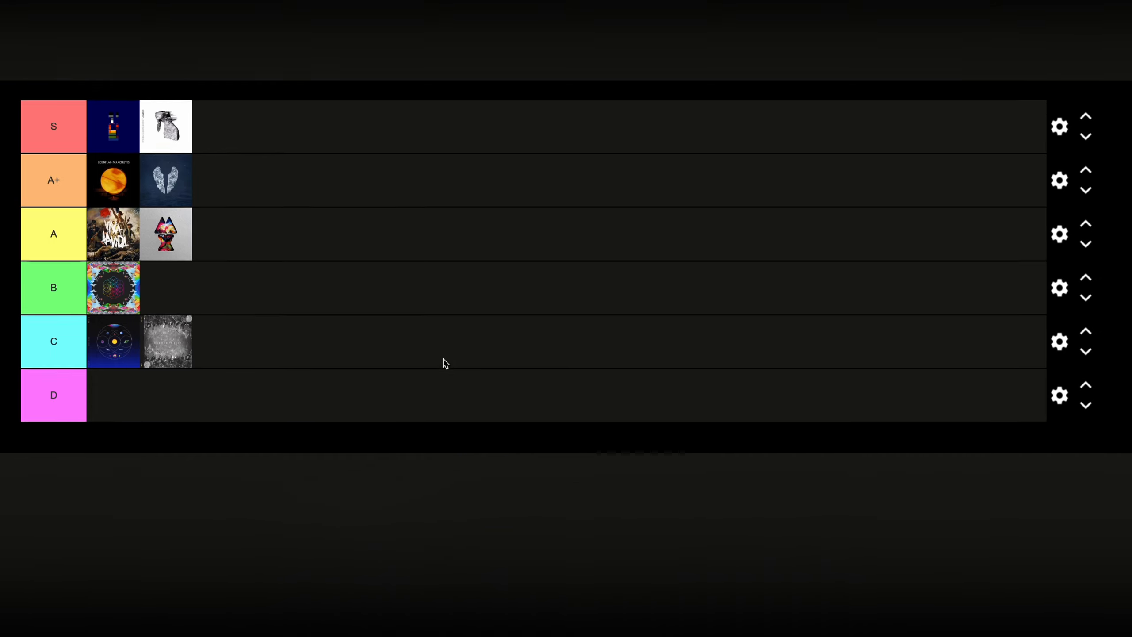
pyautogui.scroll(-3)
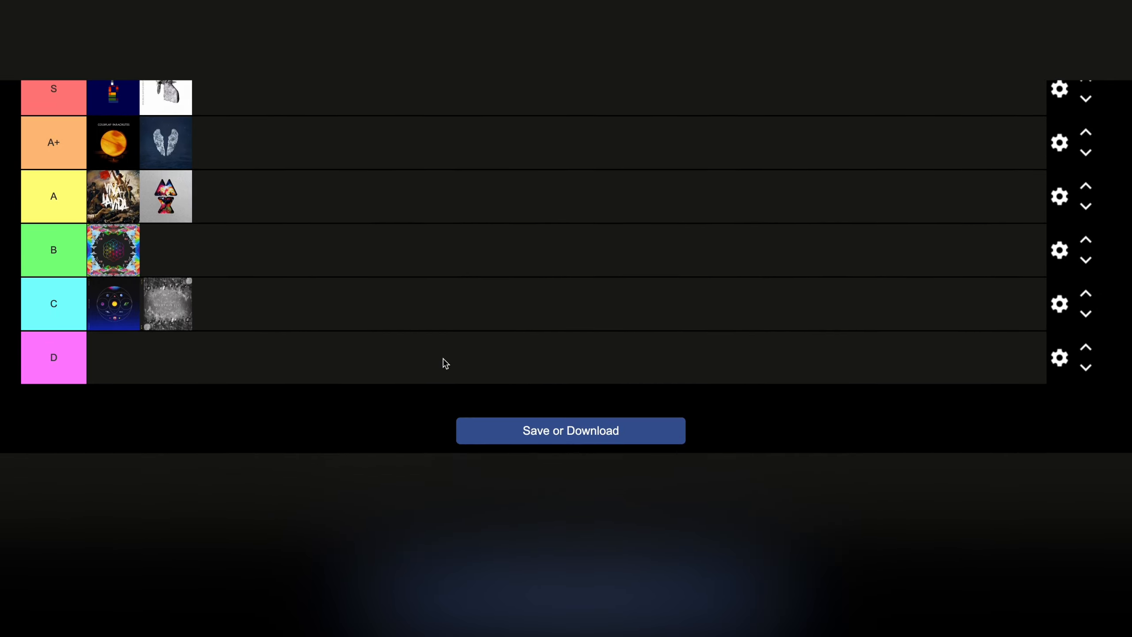
pyautogui.scroll(-3)
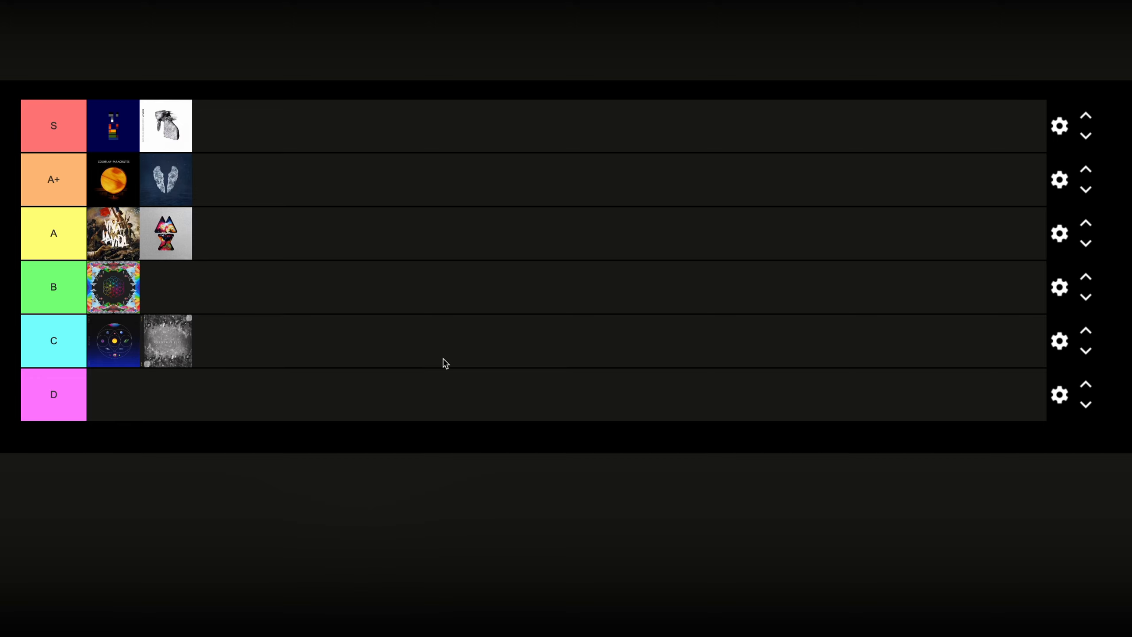
pyautogui.moveTo(132, 202)
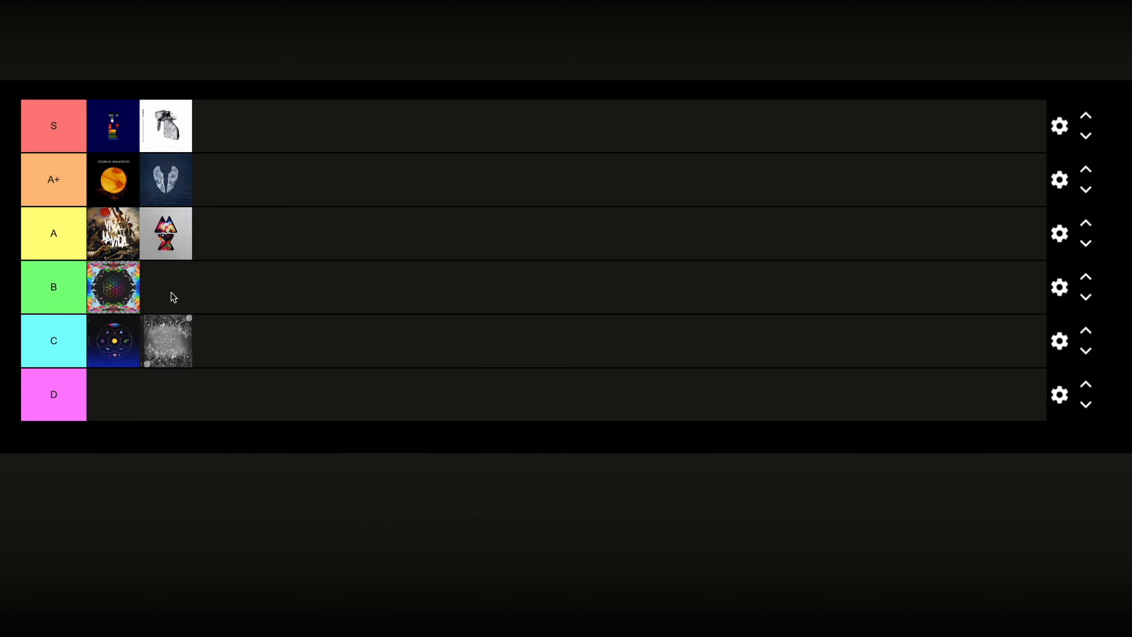
pyautogui.moveTo(177, 285)
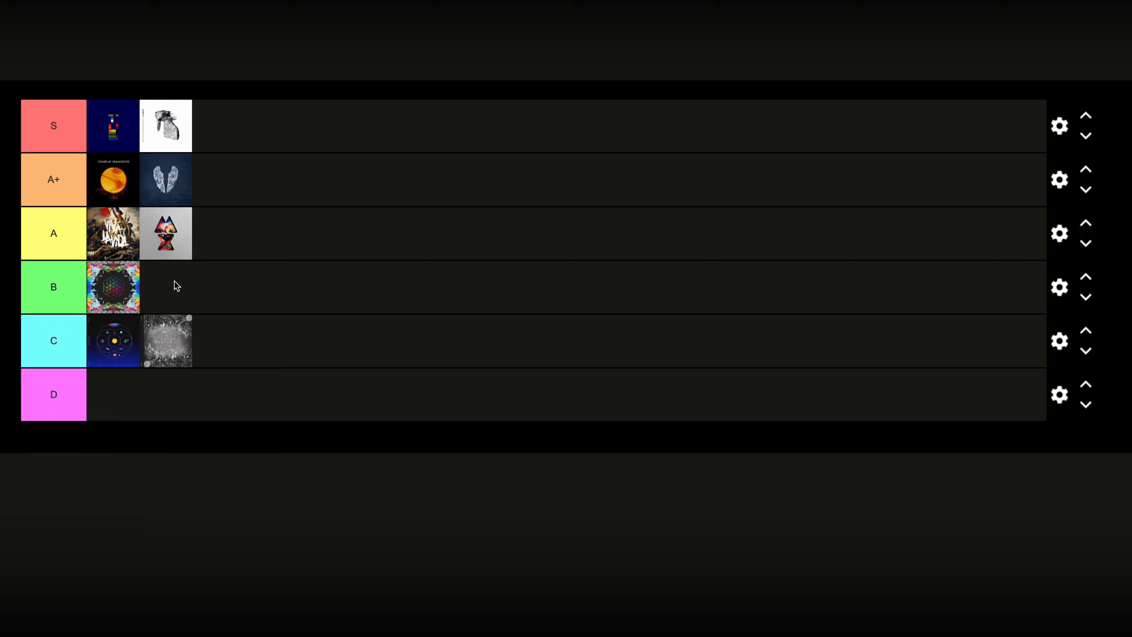
pyautogui.moveTo(176, 303)
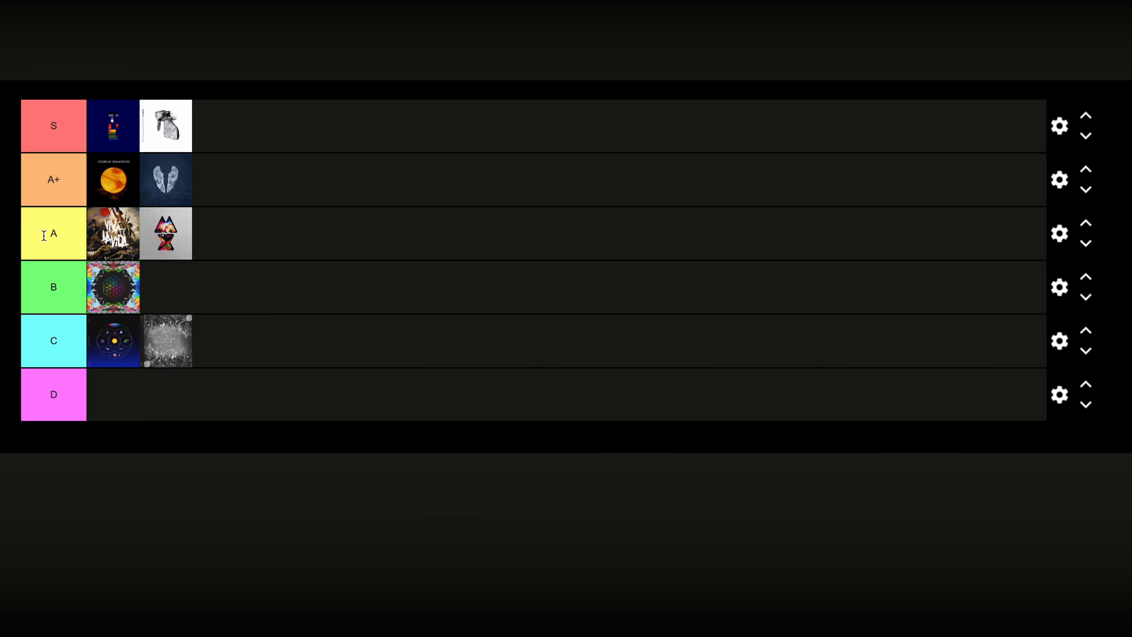
pyautogui.moveTo(74, 179)
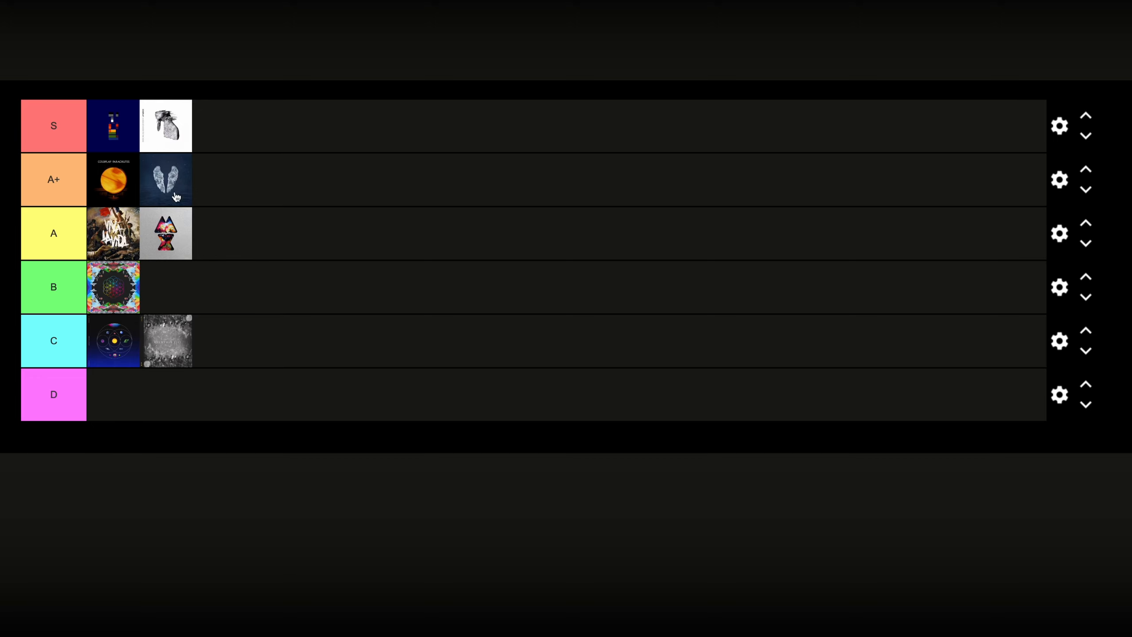
pyautogui.moveTo(94, 200)
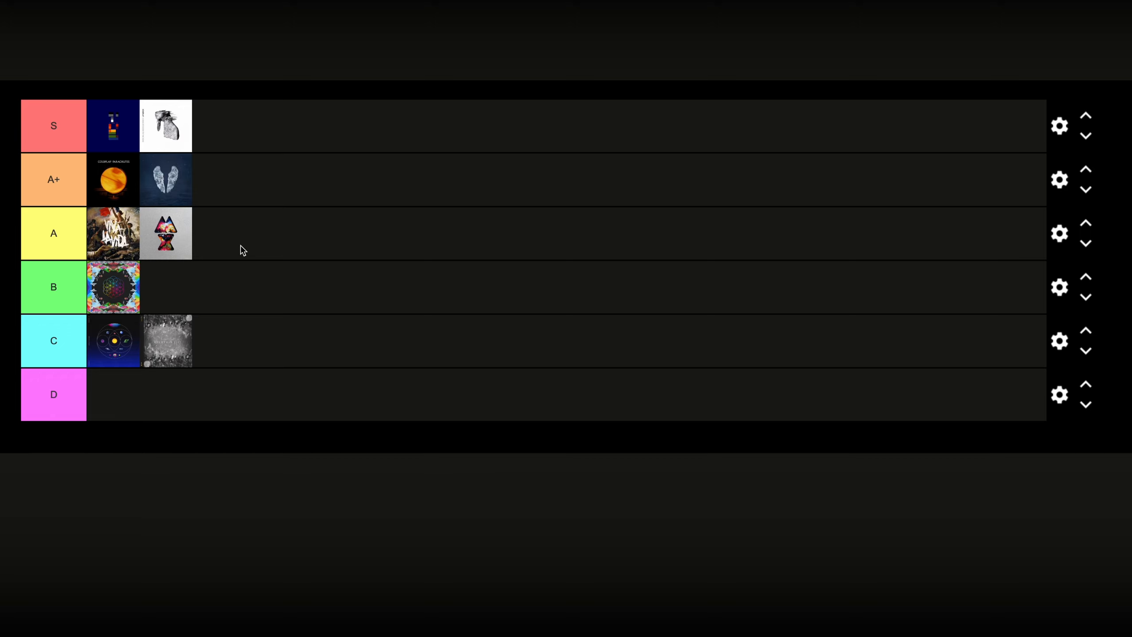
pyautogui.moveTo(127, 259)
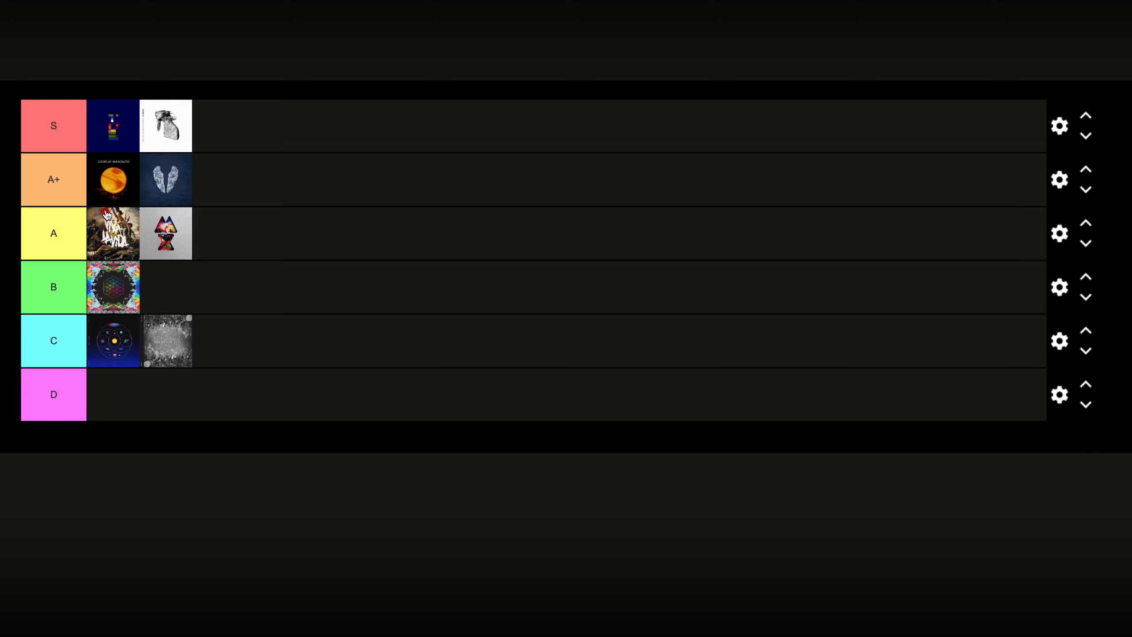
pyautogui.moveTo(137, 262)
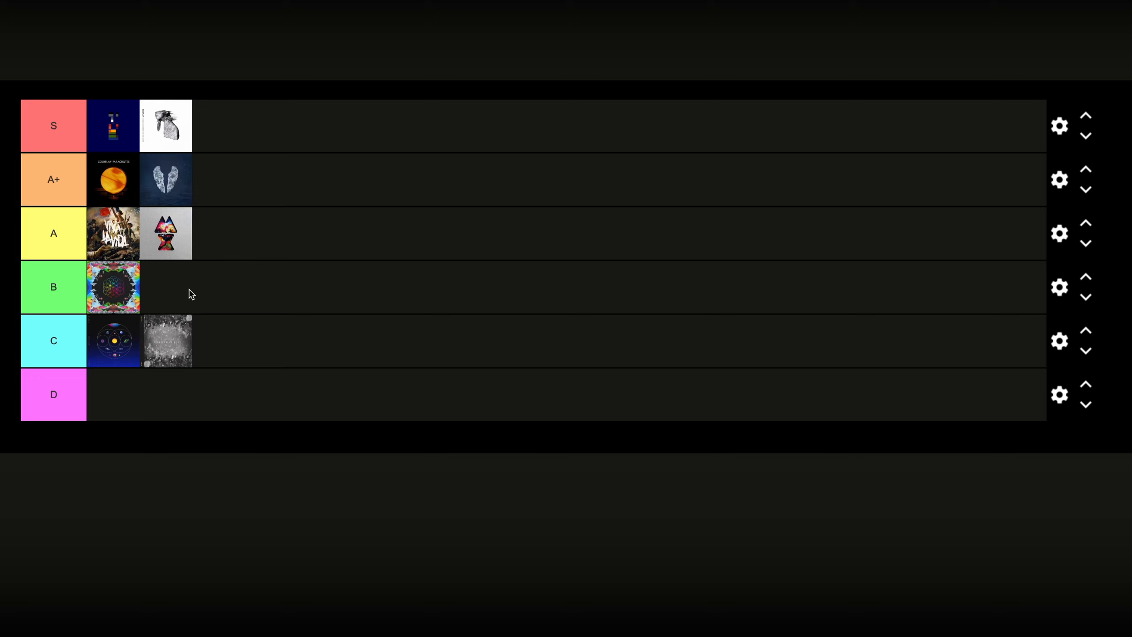
pyautogui.moveTo(163, 302)
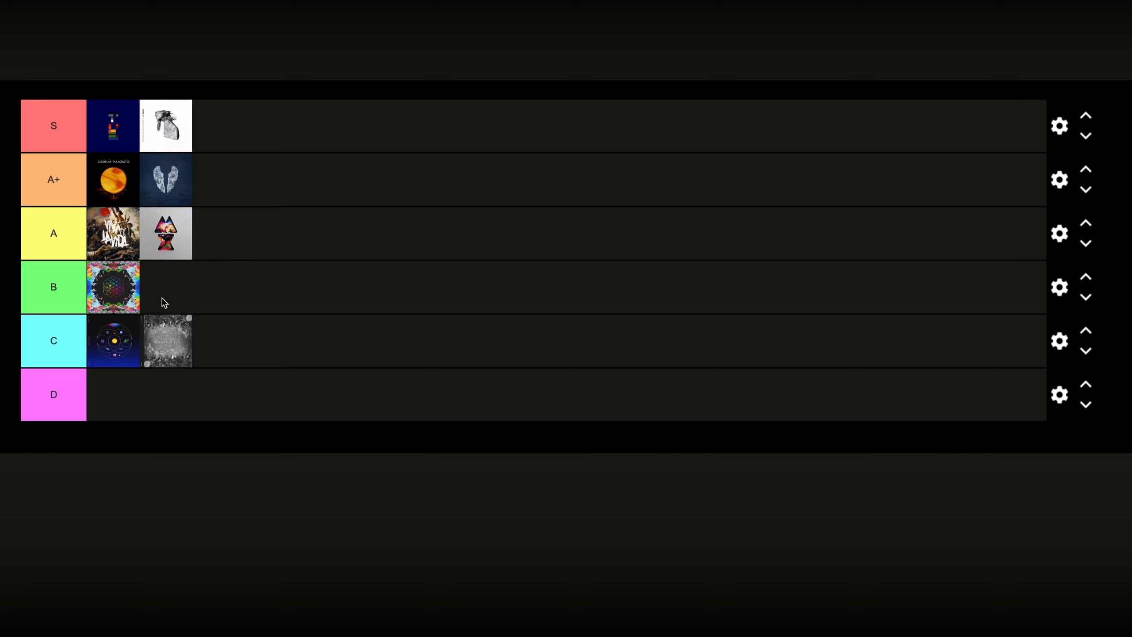
pyautogui.moveTo(172, 293)
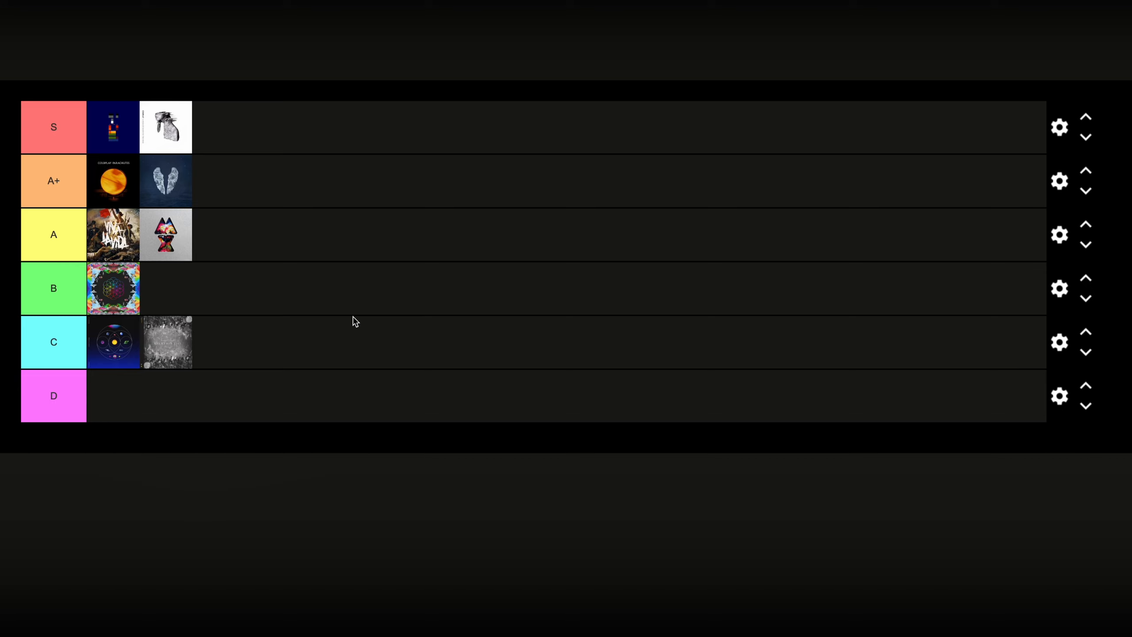
pyautogui.moveTo(260, 263)
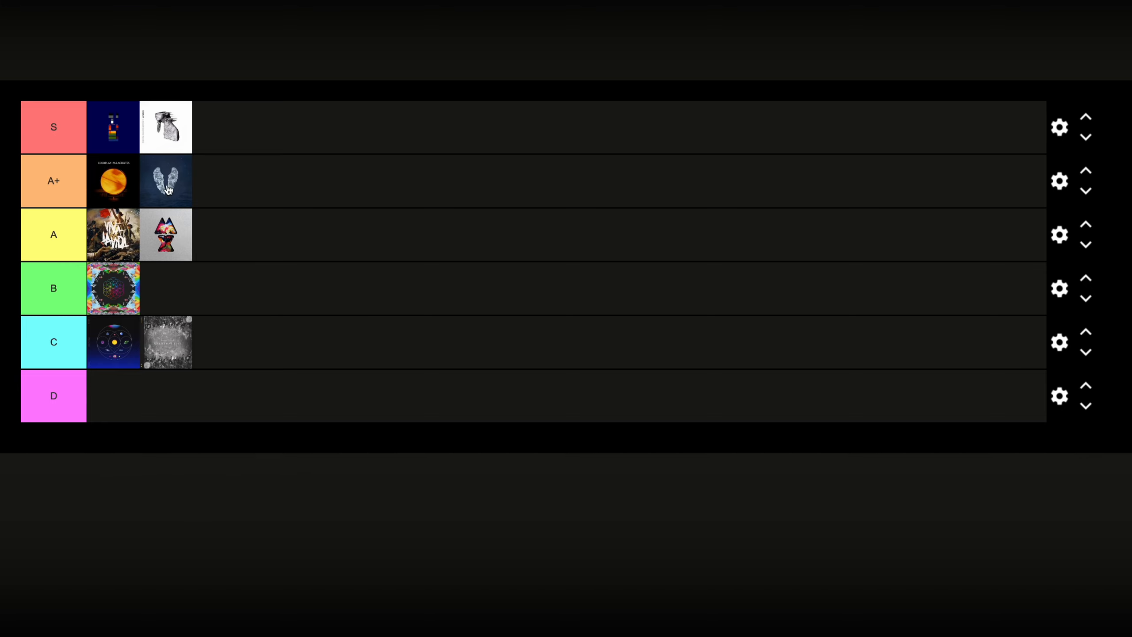
pyautogui.moveTo(171, 187)
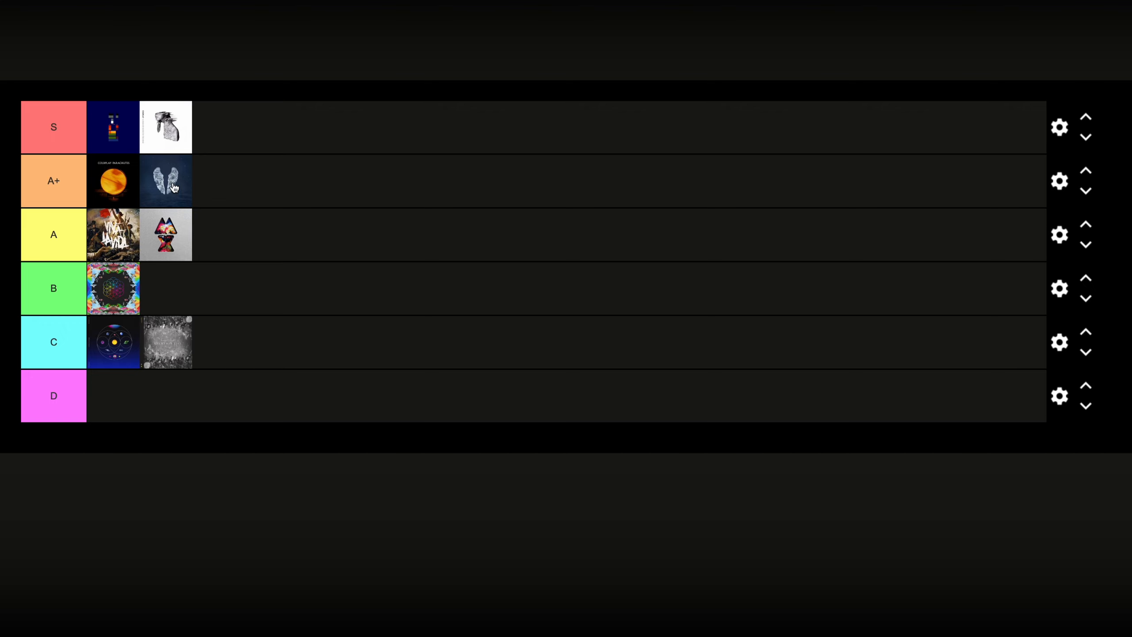